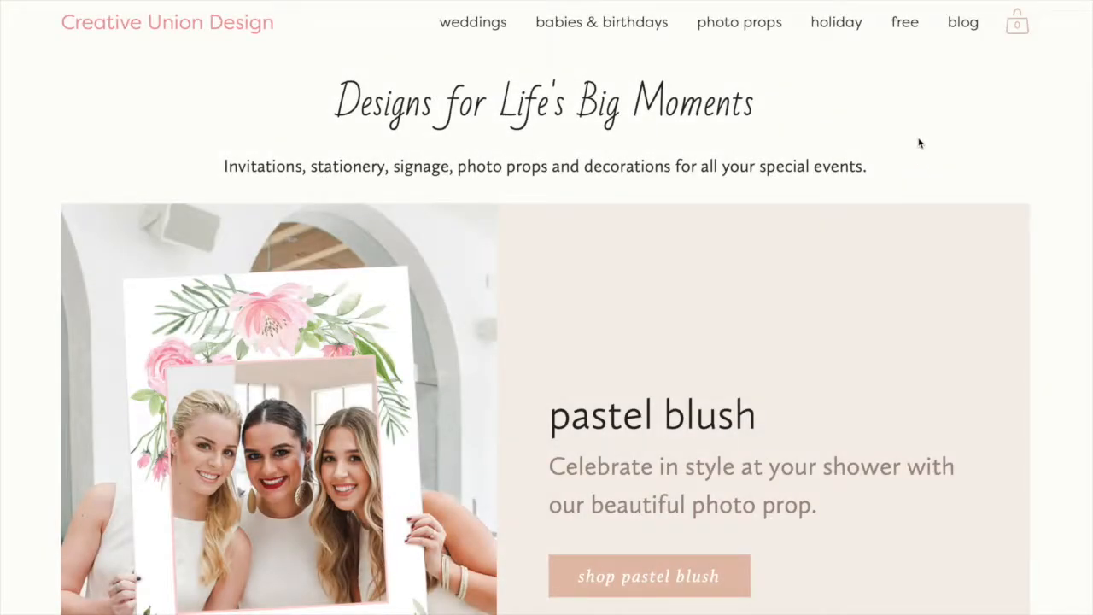
Step: Browse down the Creative Union Design home page and enter the Photo Props collection
scroll("down", 3)
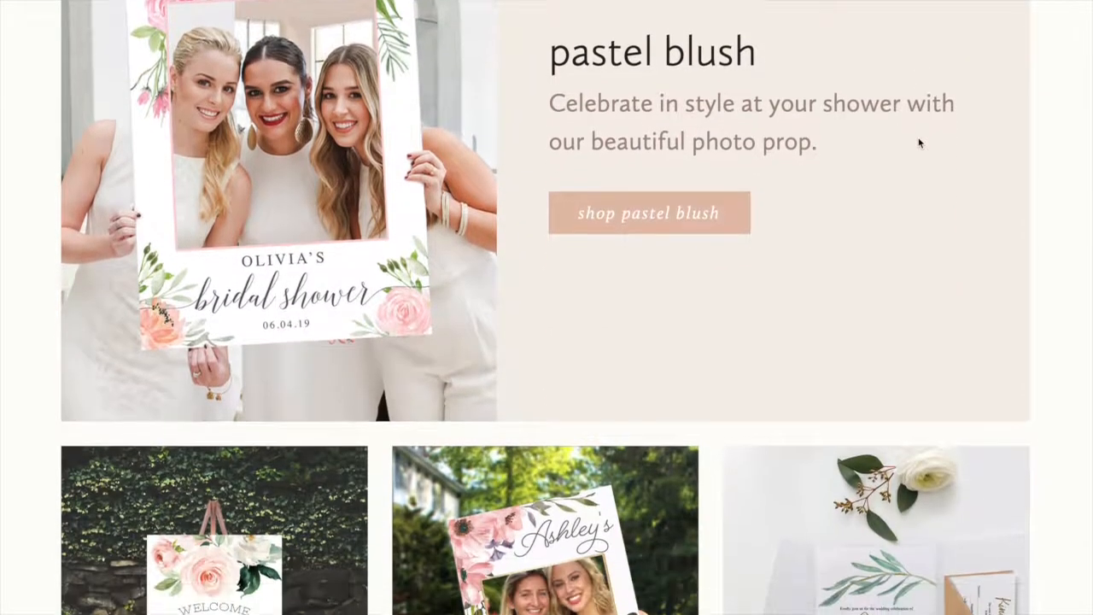
scroll("down", 3)
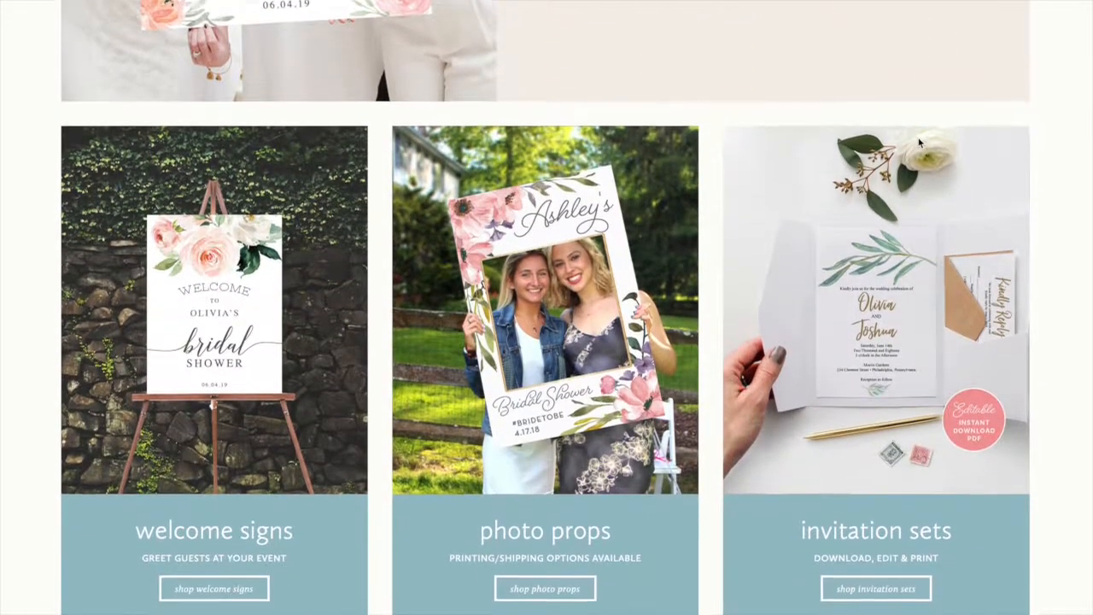
scroll("down", 3)
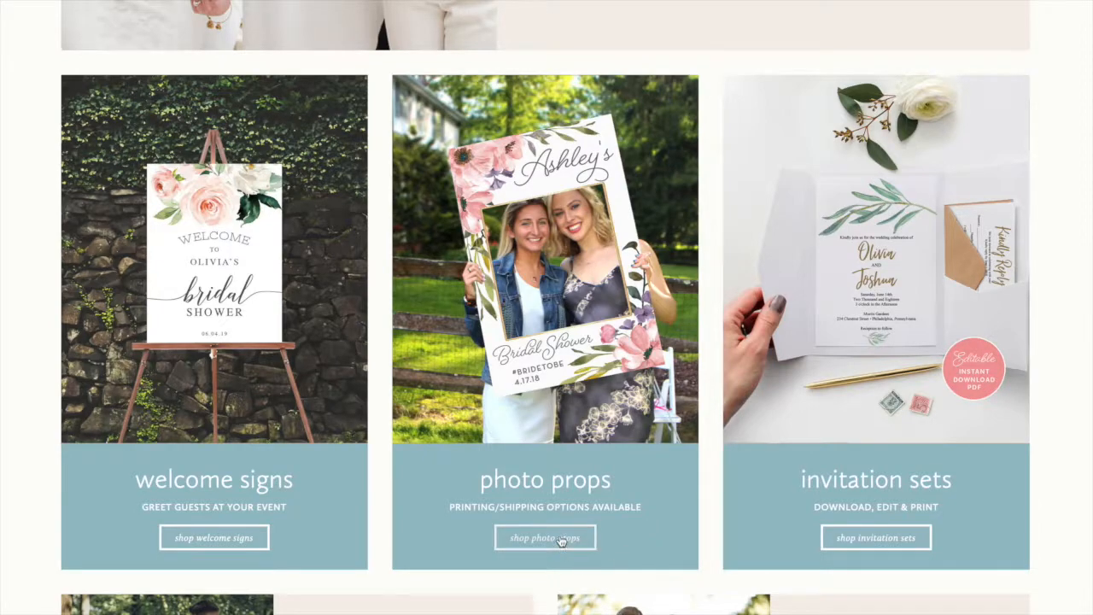
left_click(545, 537)
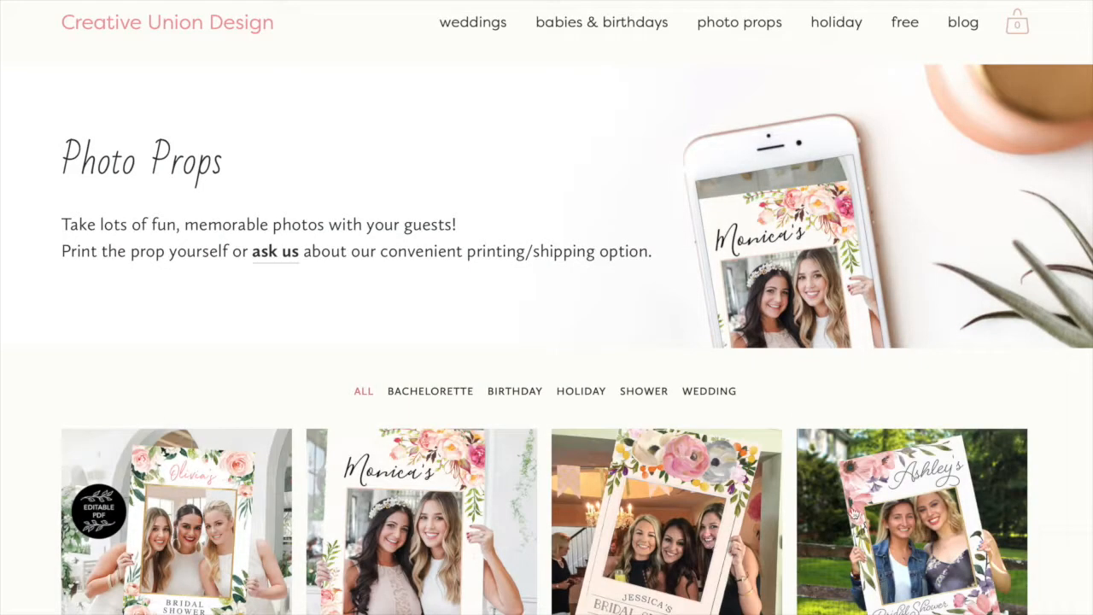
Step: Browse through the Photo Props product grid to view the available designs
scroll("down", 3)
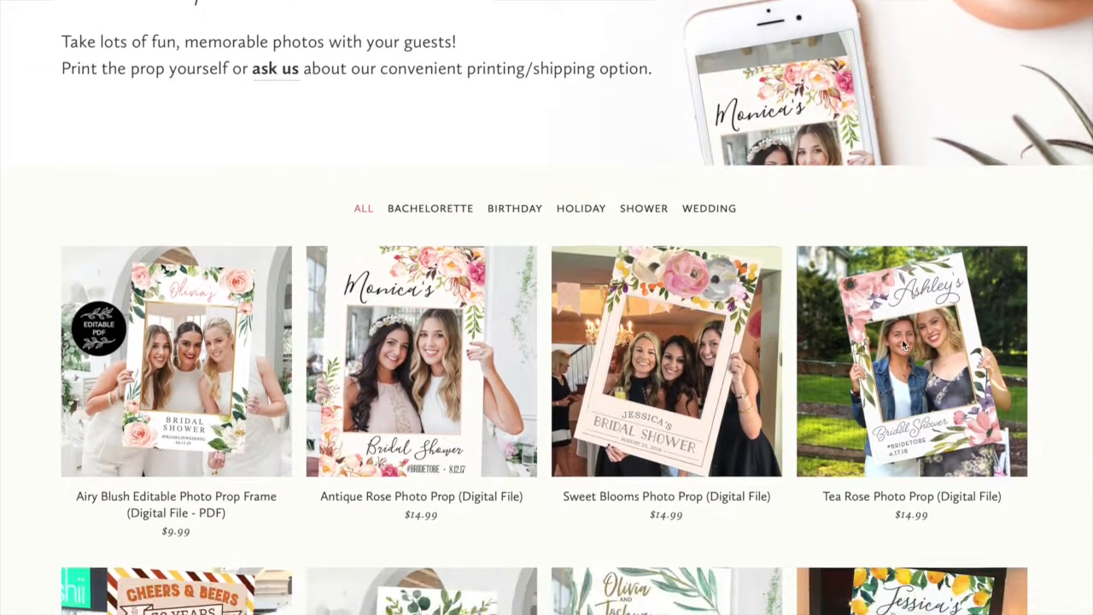
scroll("down", 3)
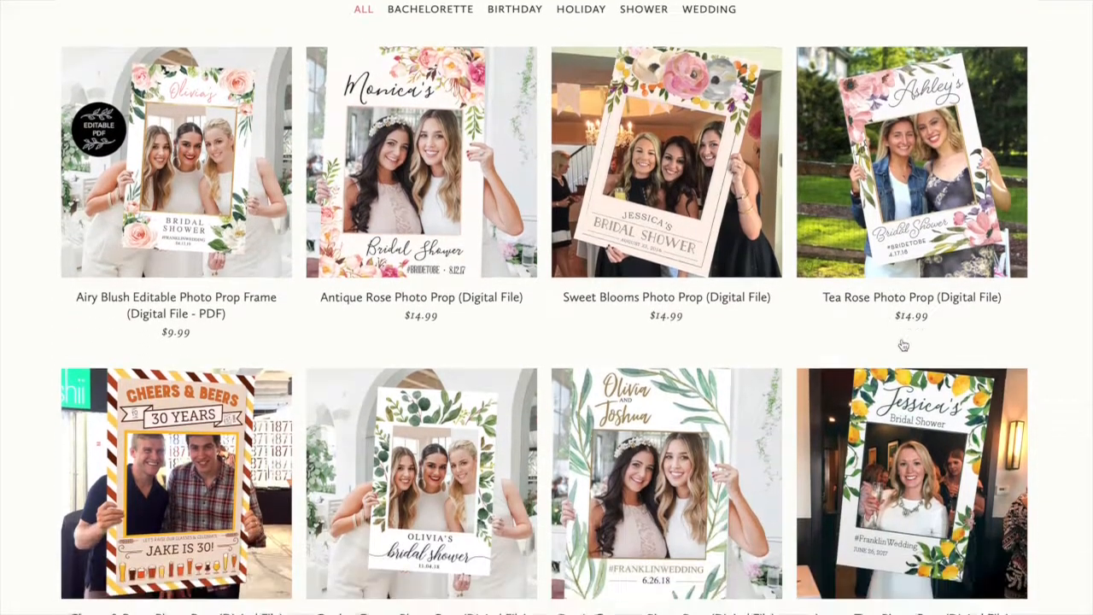
scroll("down", 3)
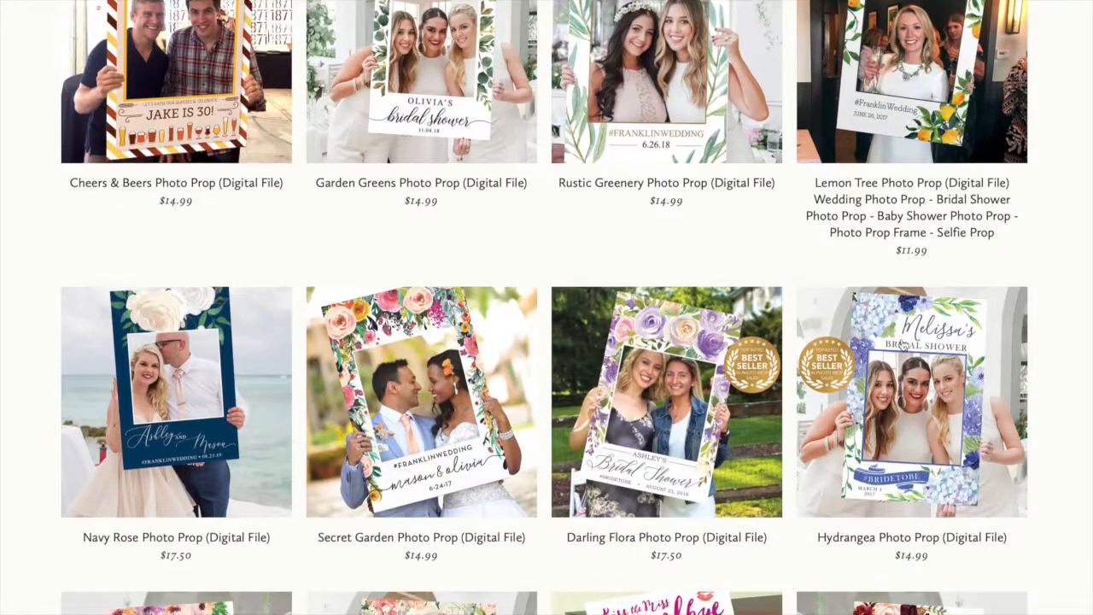
scroll("down", 3)
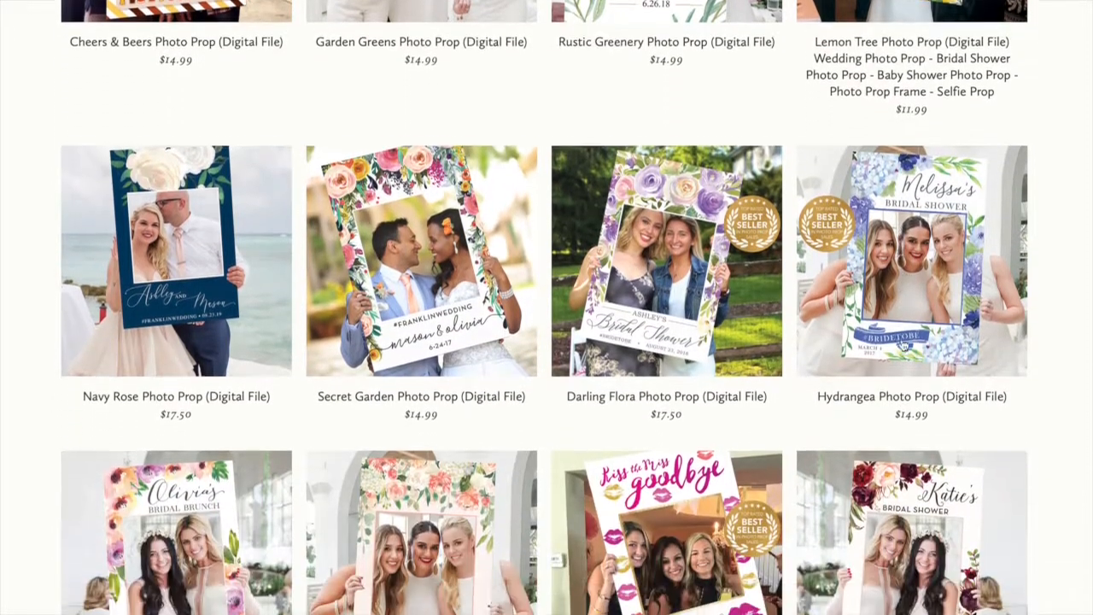
scroll("down", 3)
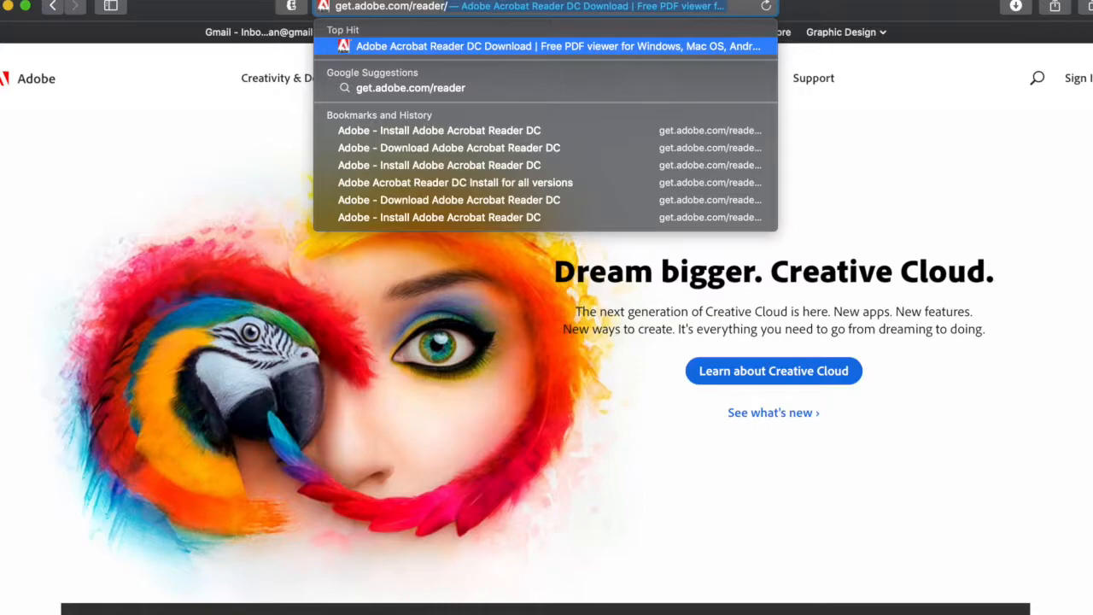
Step: Go to get.adobe.com/reader and start the free Adobe Acrobat Reader DC download
left_click(547, 46)
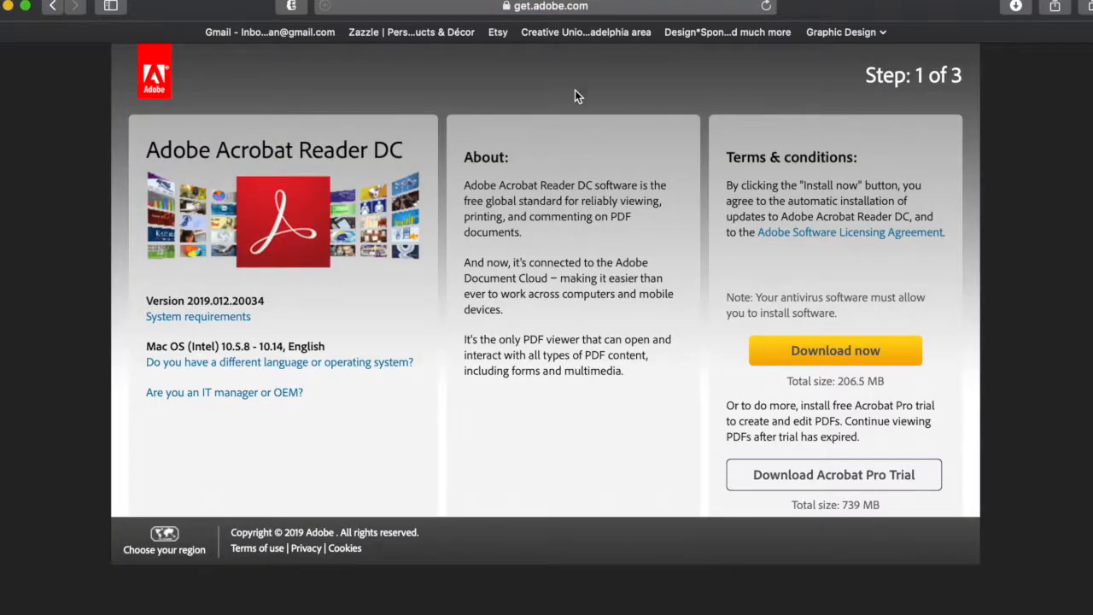
mouse_move(427, 123)
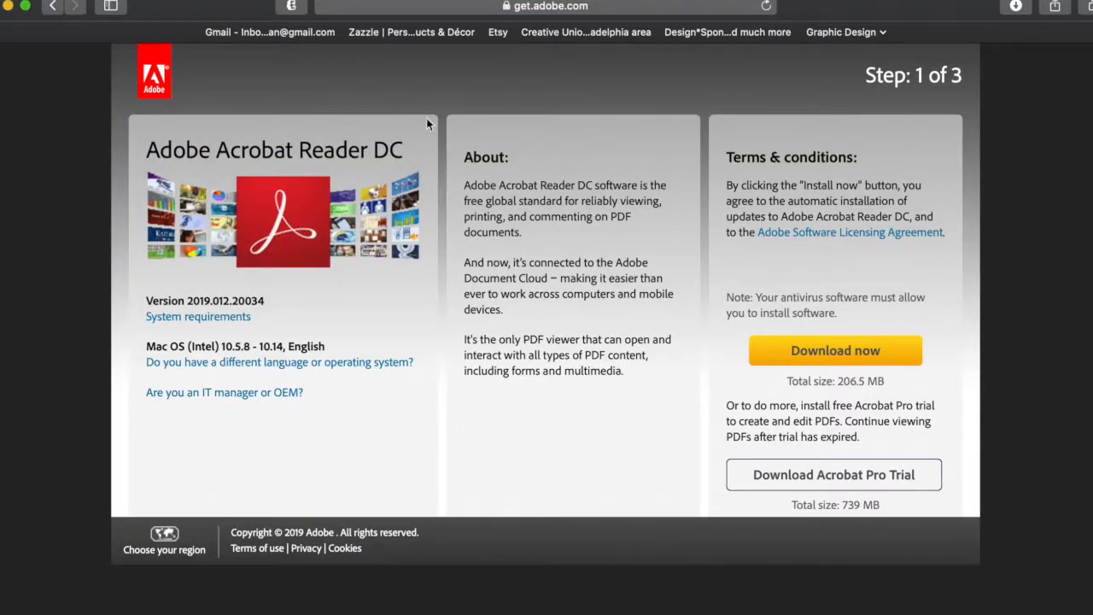
left_click(835, 350)
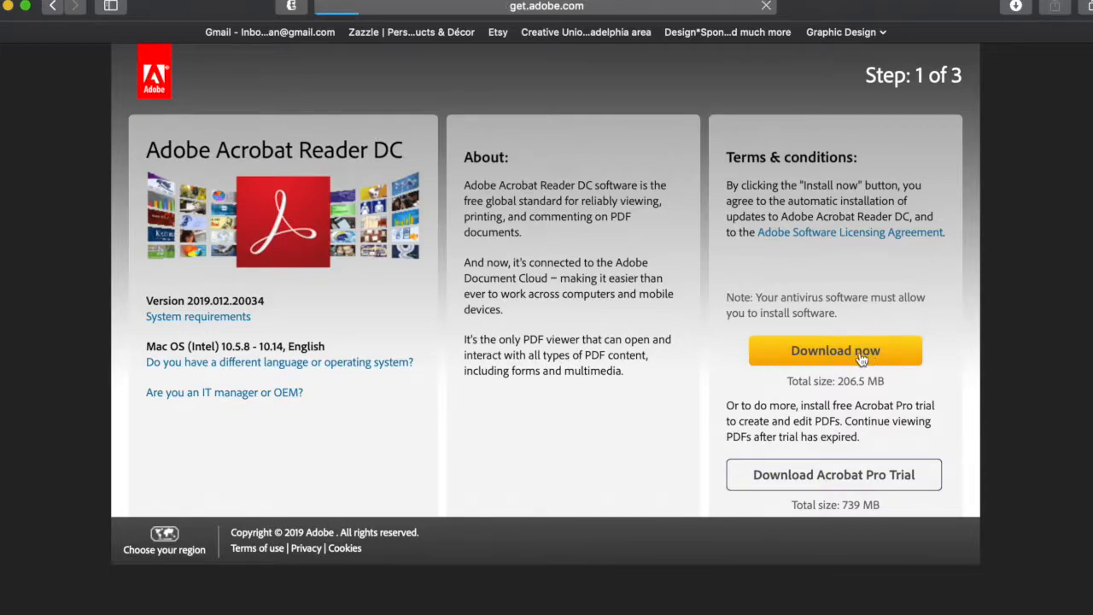
left_click(834, 350)
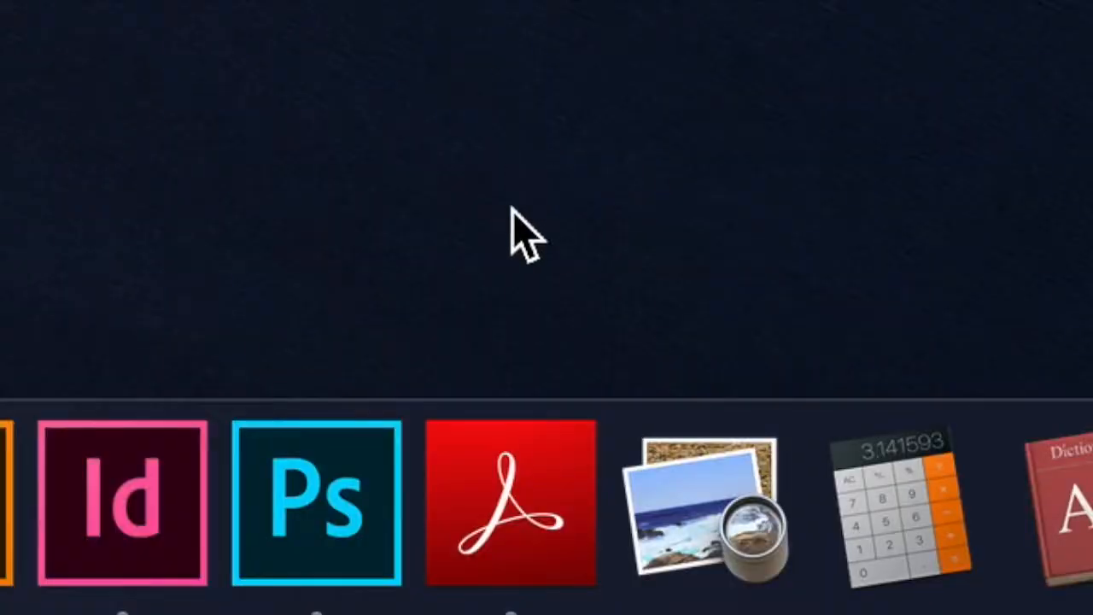
mouse_move(511, 504)
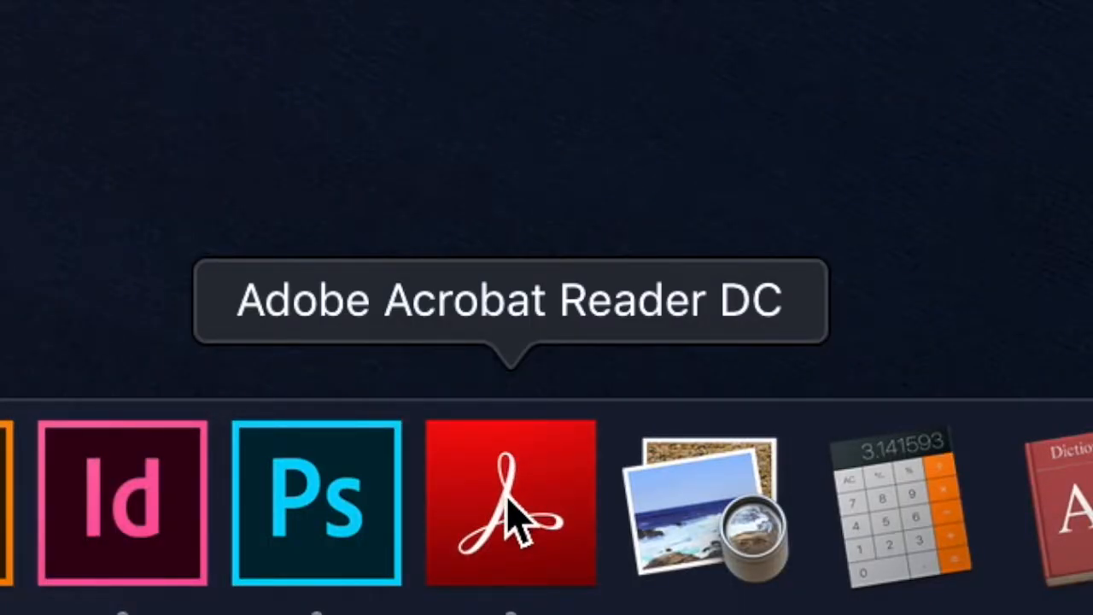
Step: Launch Adobe Acrobat Reader DC from the Dock to reach its recent-files home screen
left_click(509, 502)
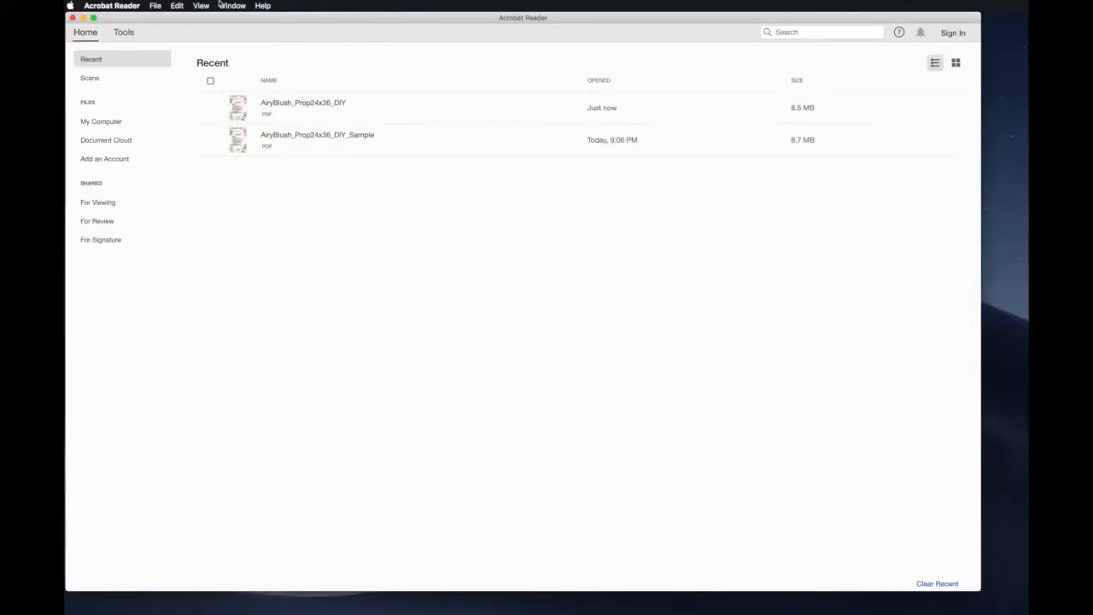
Step: Open AiryBlush_Prop24x36_DIY.pdf from the Desktop via File > Open
left_click(156, 7)
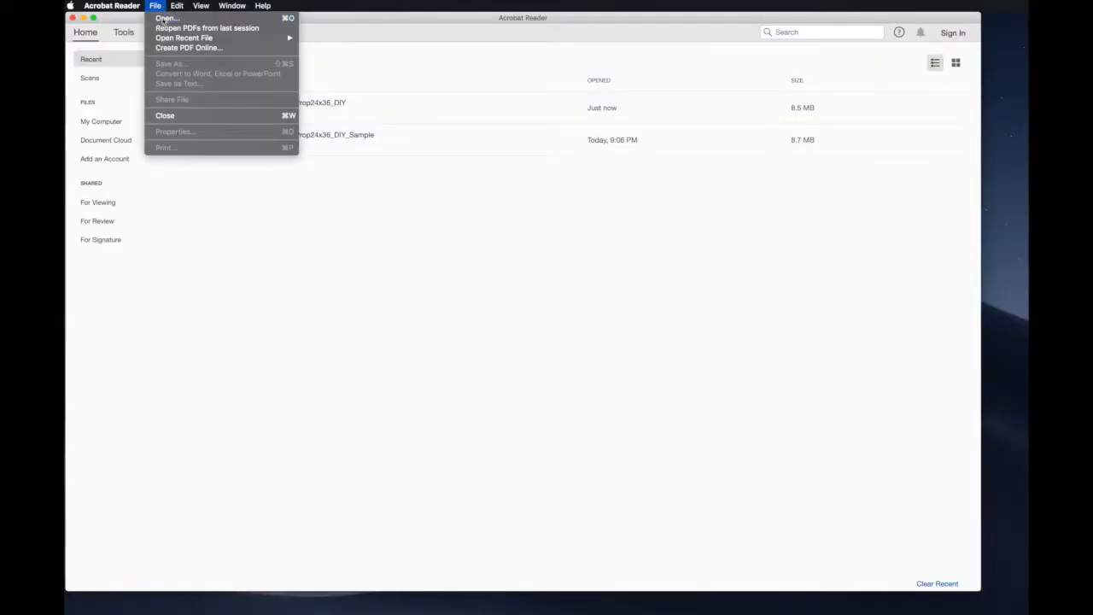
left_click(167, 17)
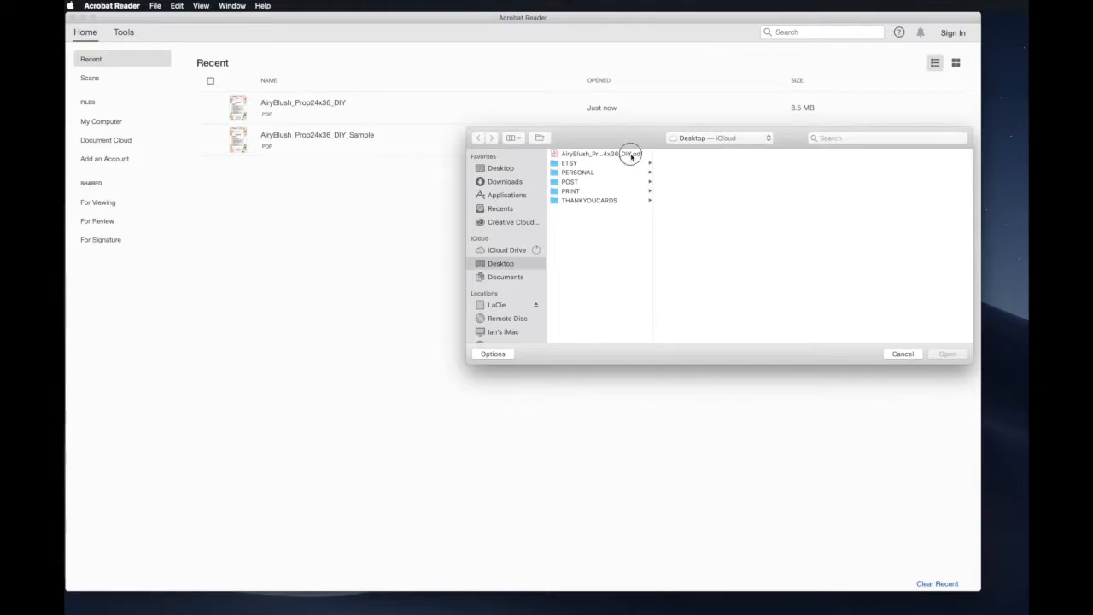
left_click(601, 154)
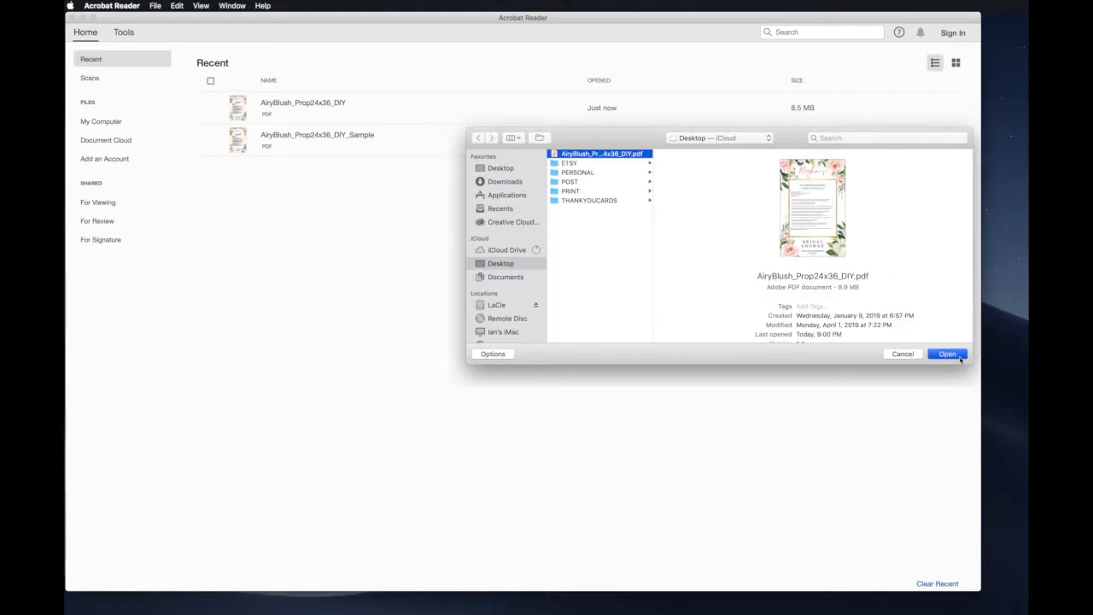
left_click(947, 354)
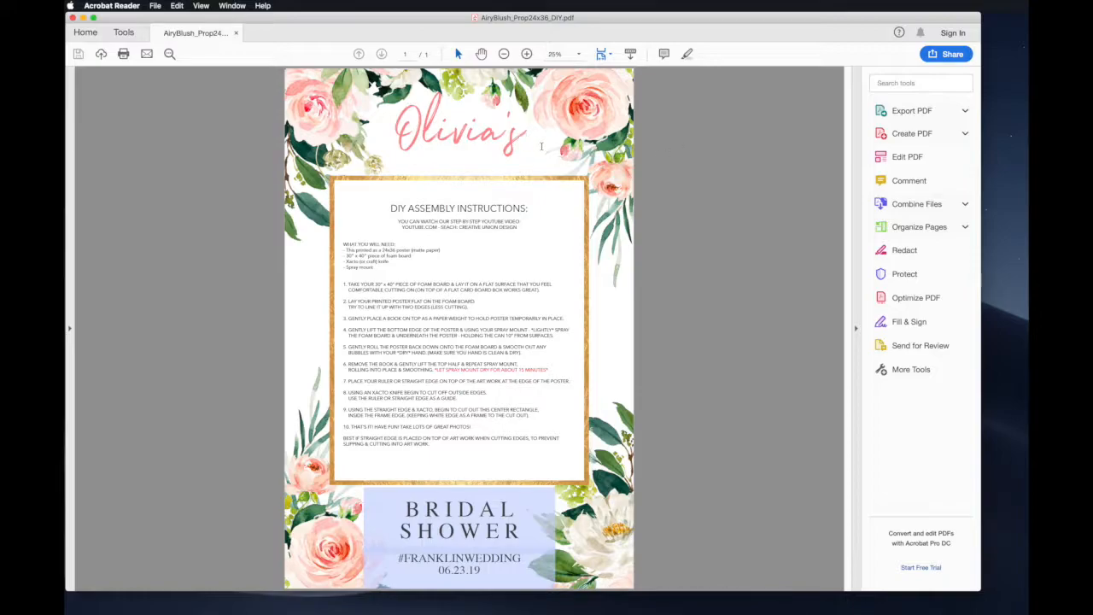
Step: Edit the Olivia's name field, choose a different font, and reach the full text formatting options
left_click(459, 127)
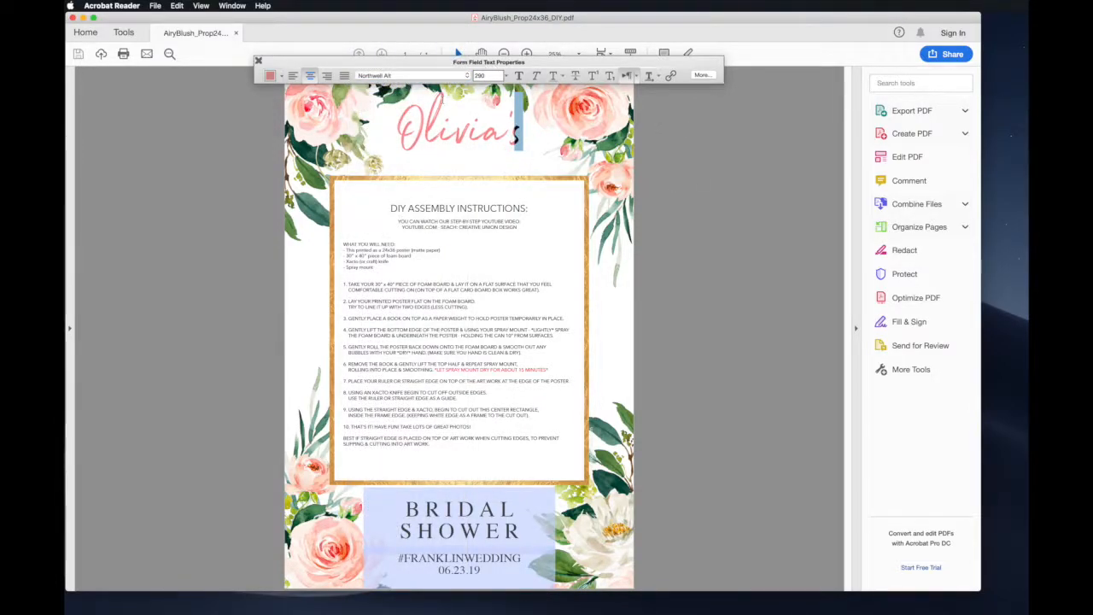
left_click(458, 123)
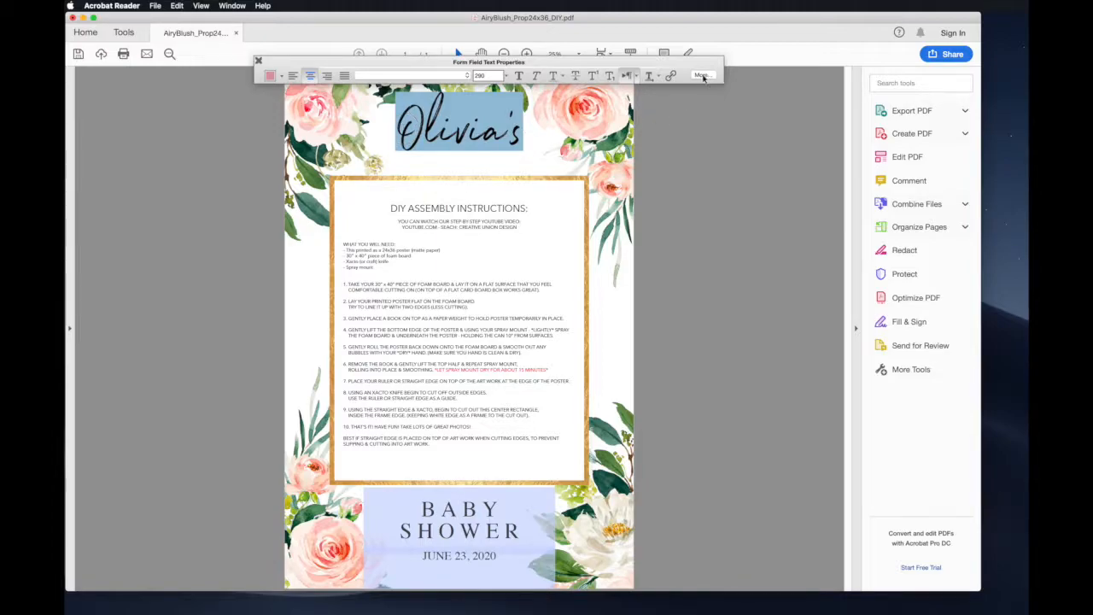
left_click(702, 76)
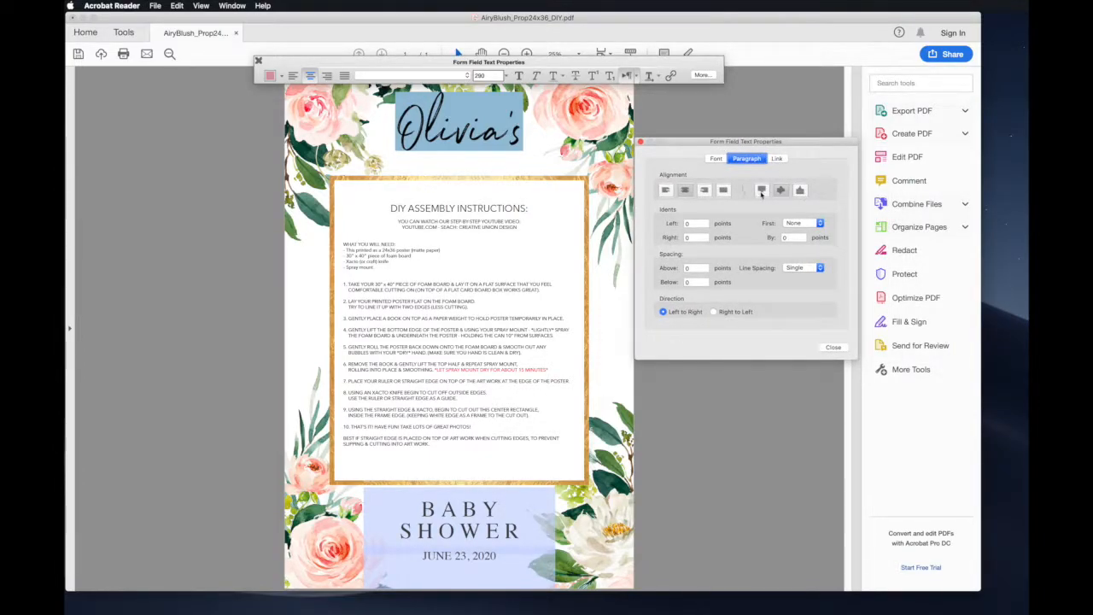
Step: Adjust the Olivia's field's vertical paragraph alignment and close the formatting dialog
left_click(799, 190)
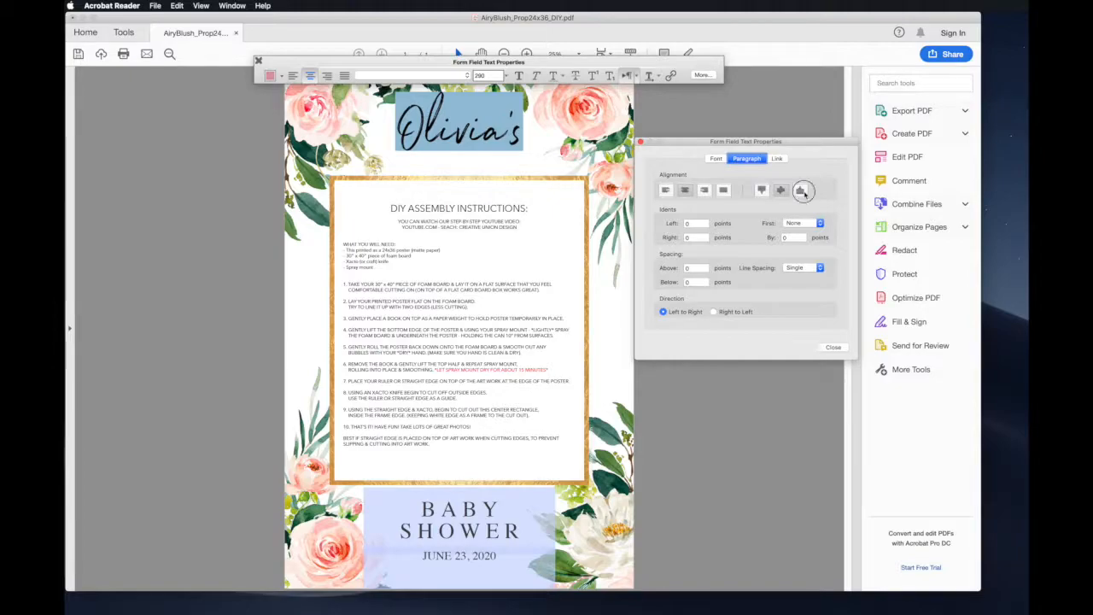
left_click(800, 190)
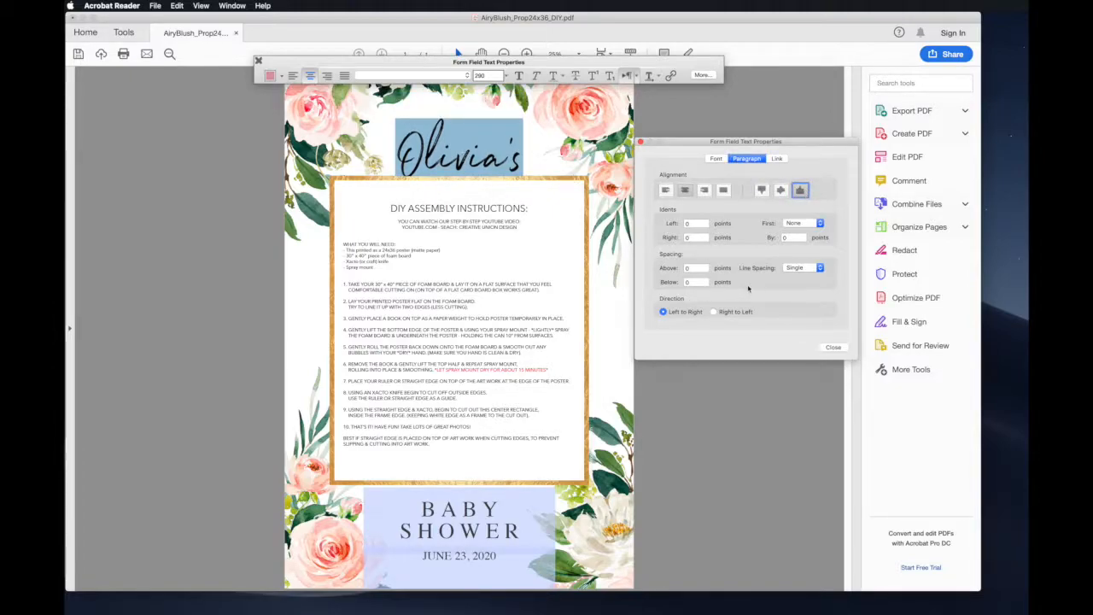
left_click(695, 282)
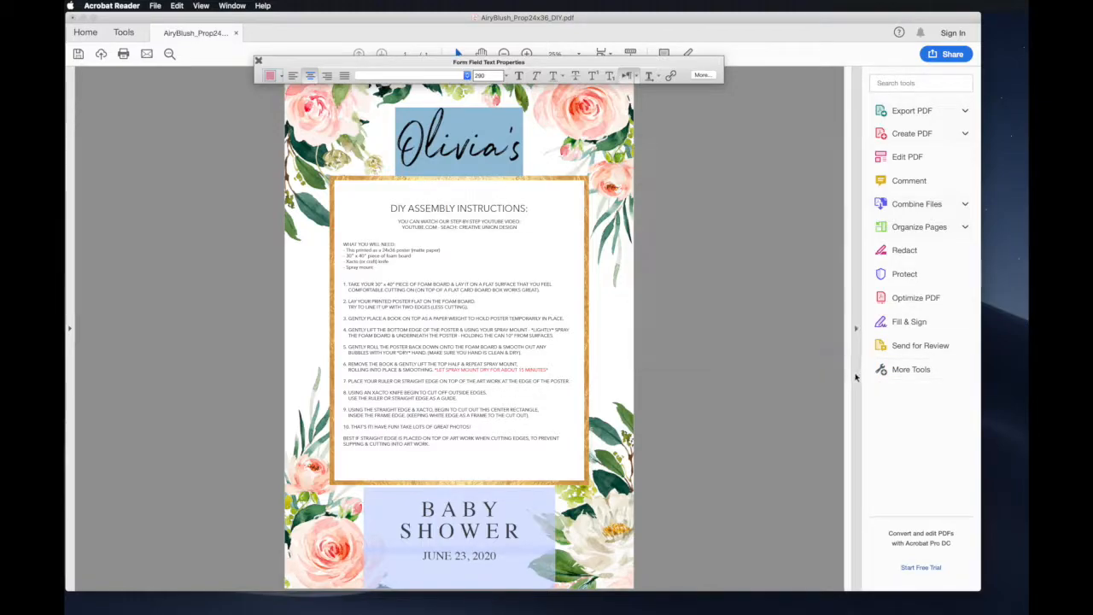
Step: Save the edited prop via File > Save, then choose Faster delivery ($92) for the printed frame
left_click(258, 62)
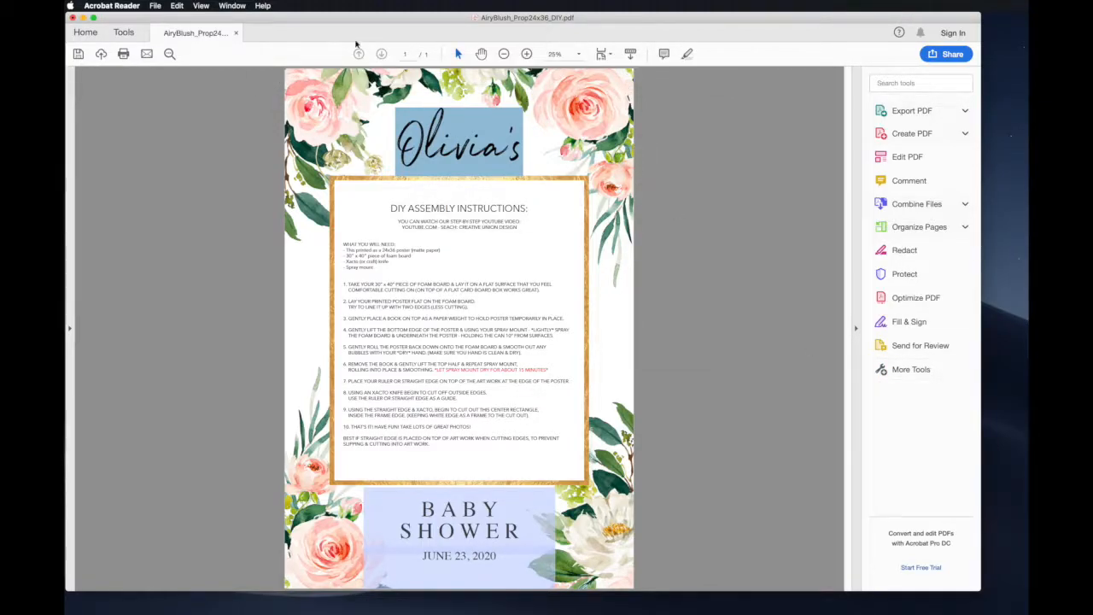
left_click(155, 7)
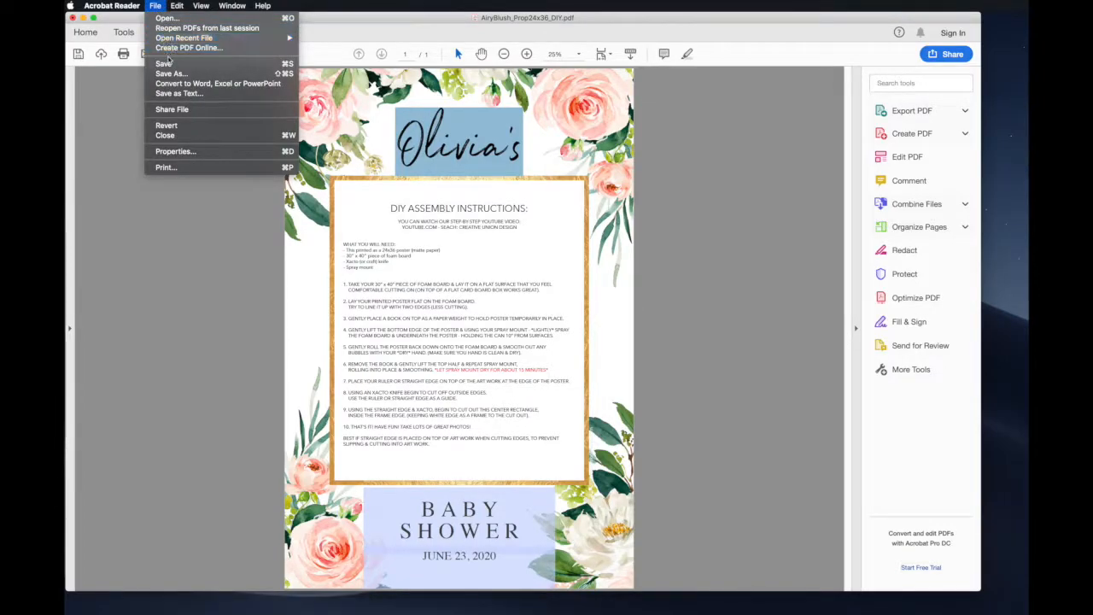
left_click(171, 73)
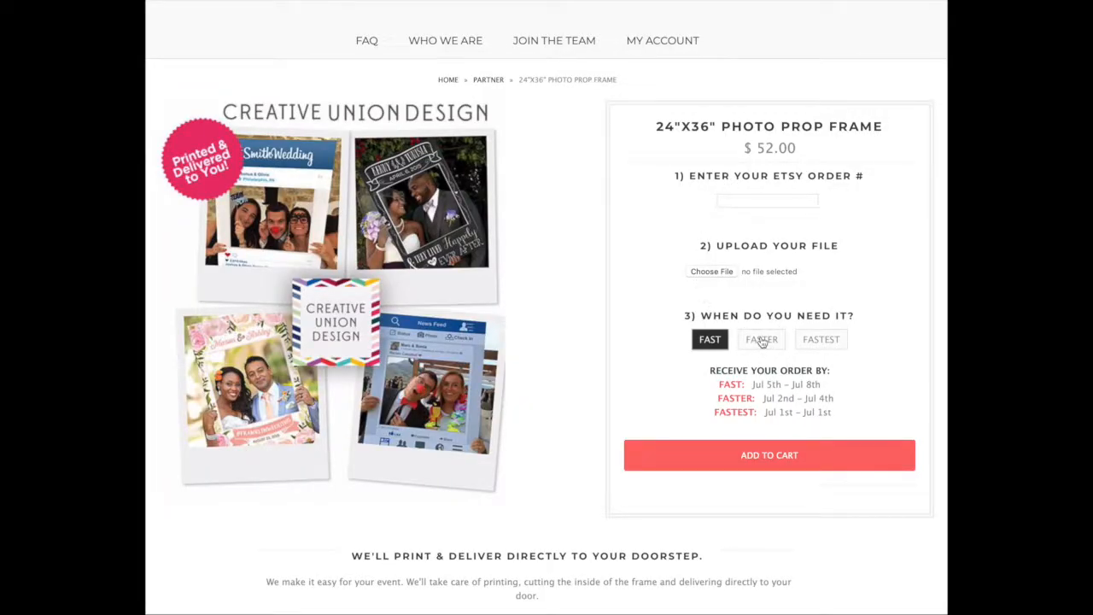
left_click(761, 338)
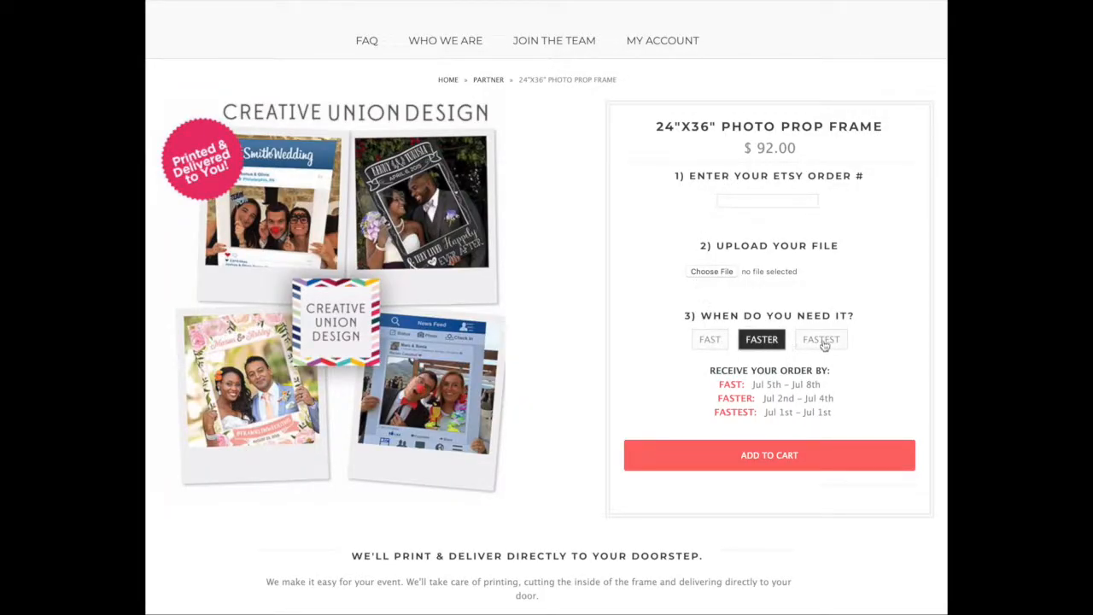